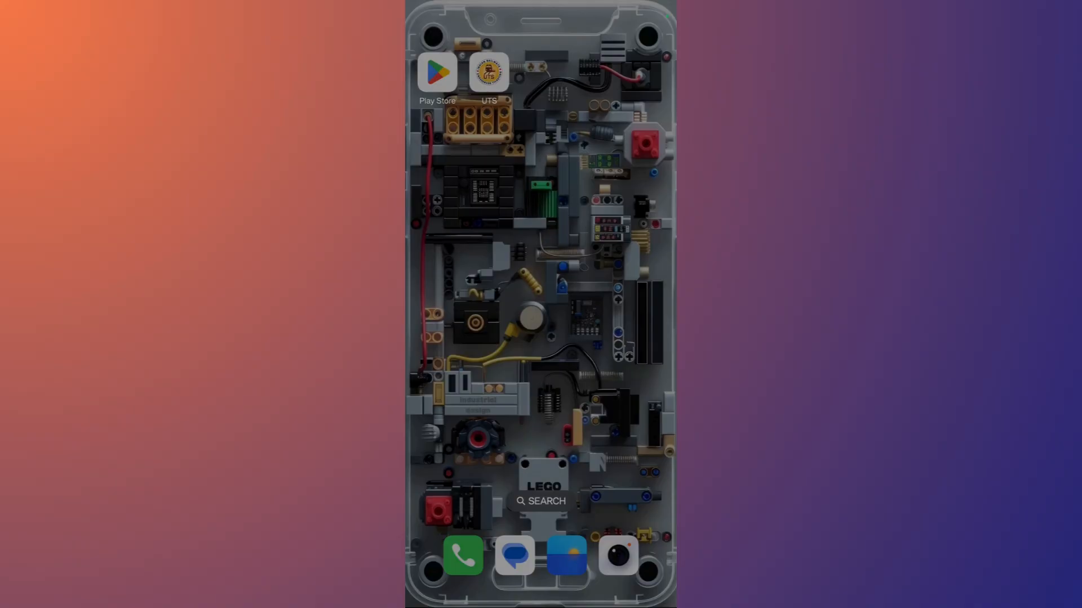
Long-press the UTS home-screen icon to show its app info, share, edit and uninstall options
click(488, 72)
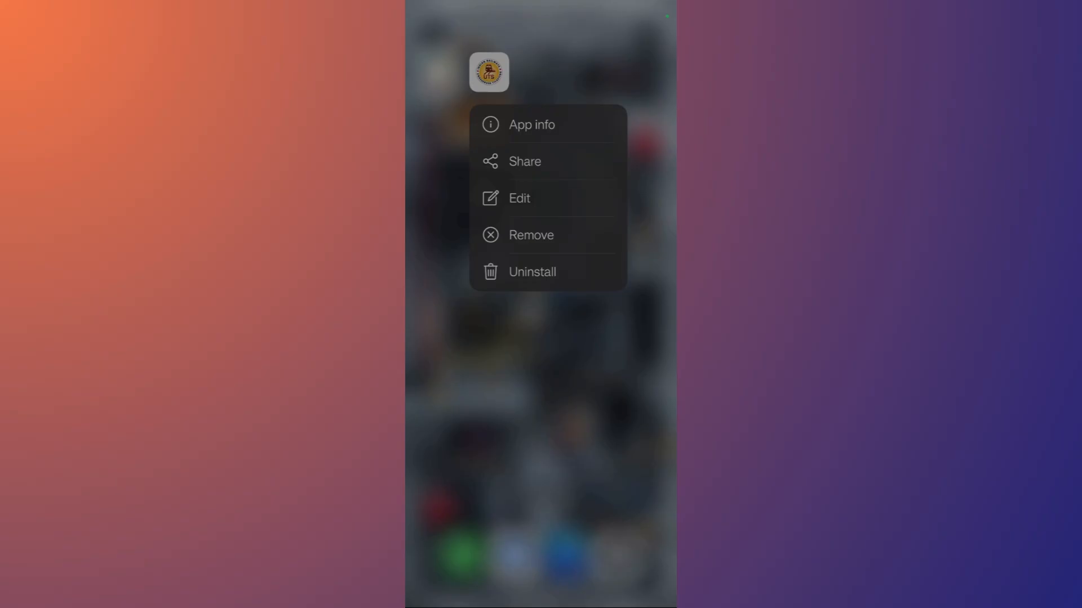
Open UTS App info and its Storage usage page (102 MB total, 11.2 MB cache)
click(532, 125)
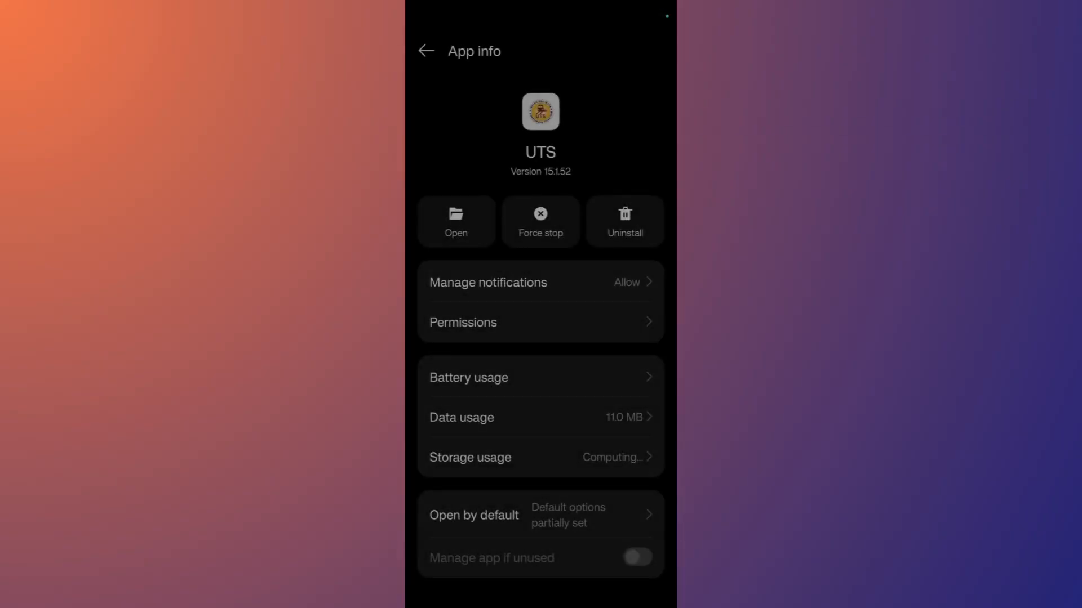
click(635, 557)
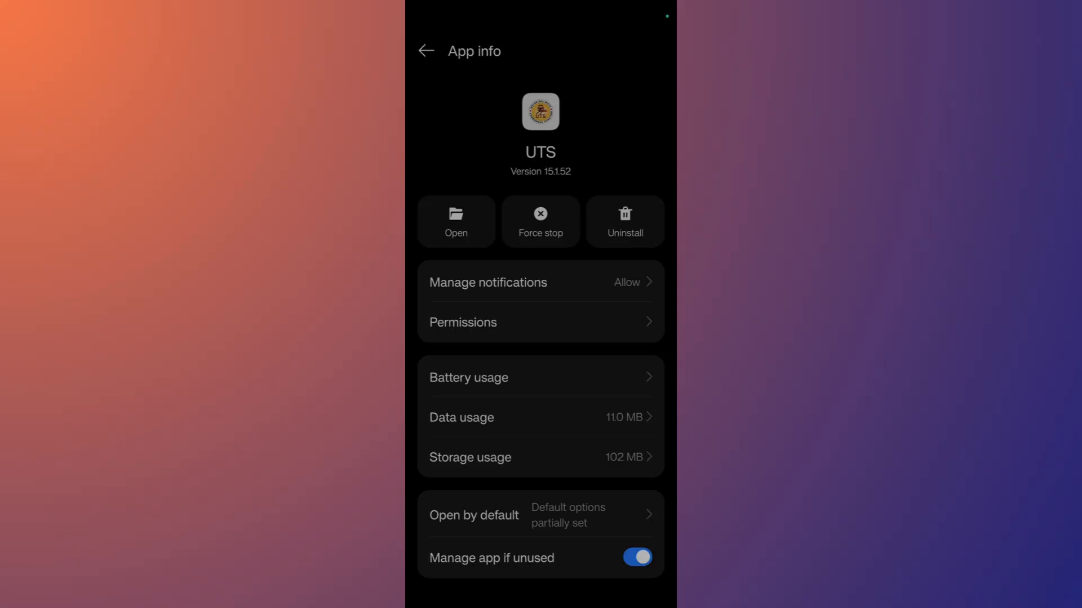
click(470, 457)
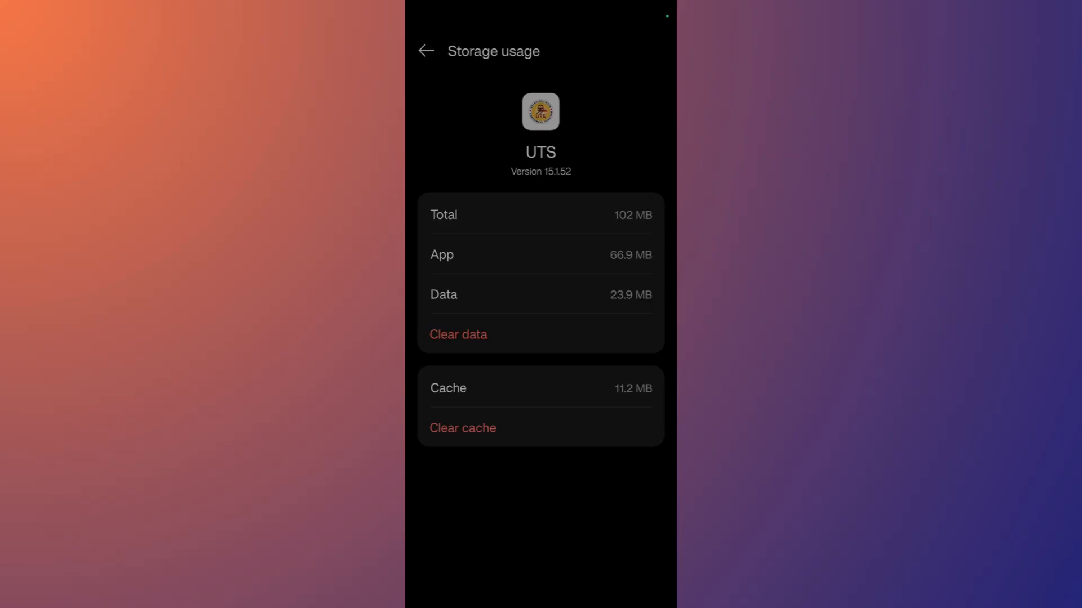
Clear the UTS cache to 0 B and return to its App info page
click(462, 428)
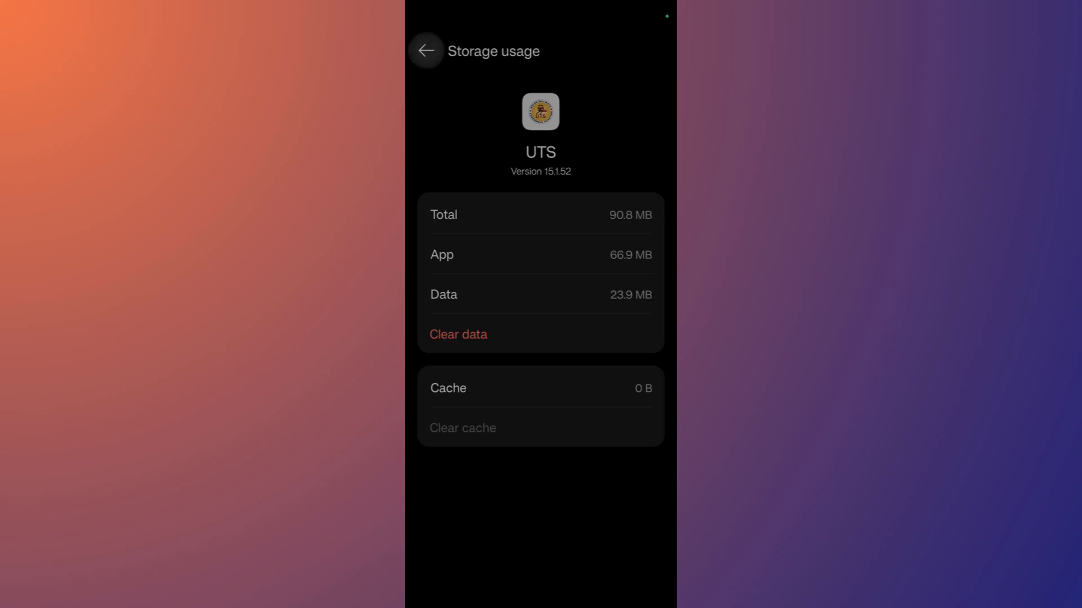
click(425, 50)
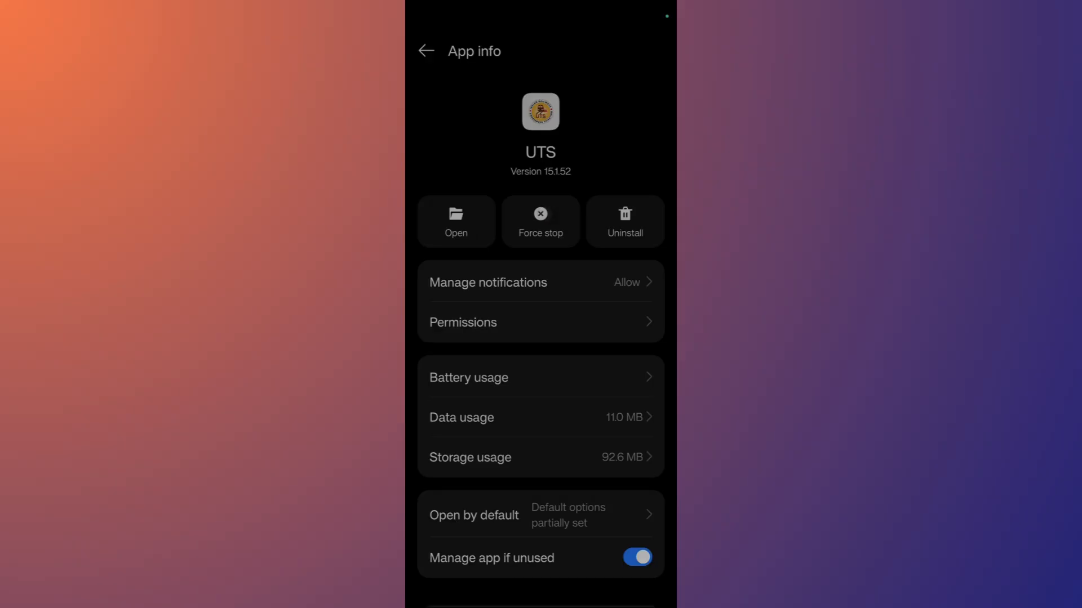
Force stop the UTS app from its App info page
click(540, 220)
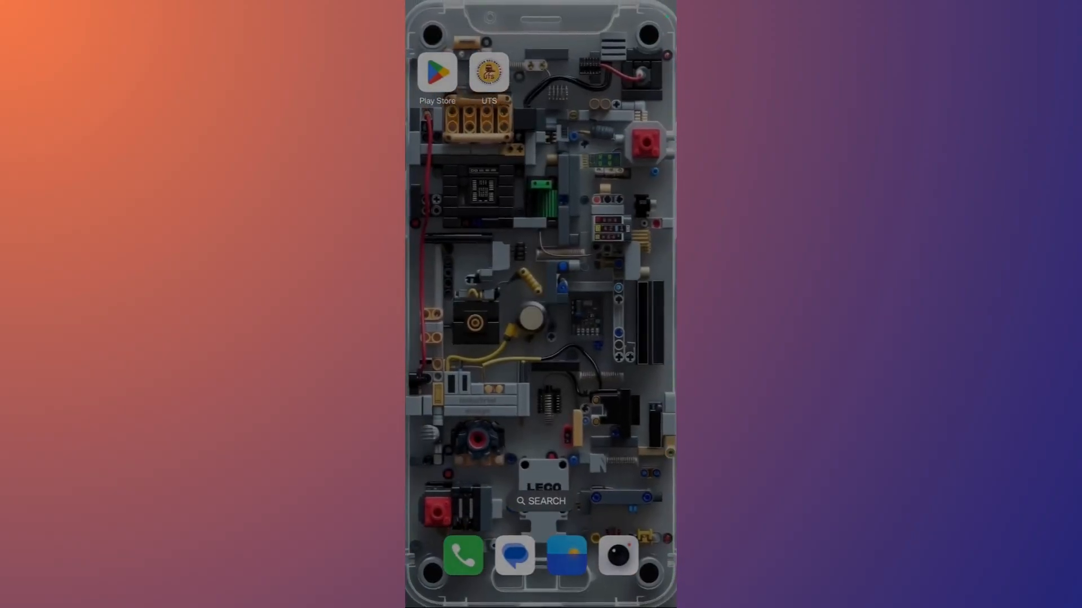
Launch UTS from the home screen to reach its IR Unreserved Ticketing Normal Booking screen
click(488, 72)
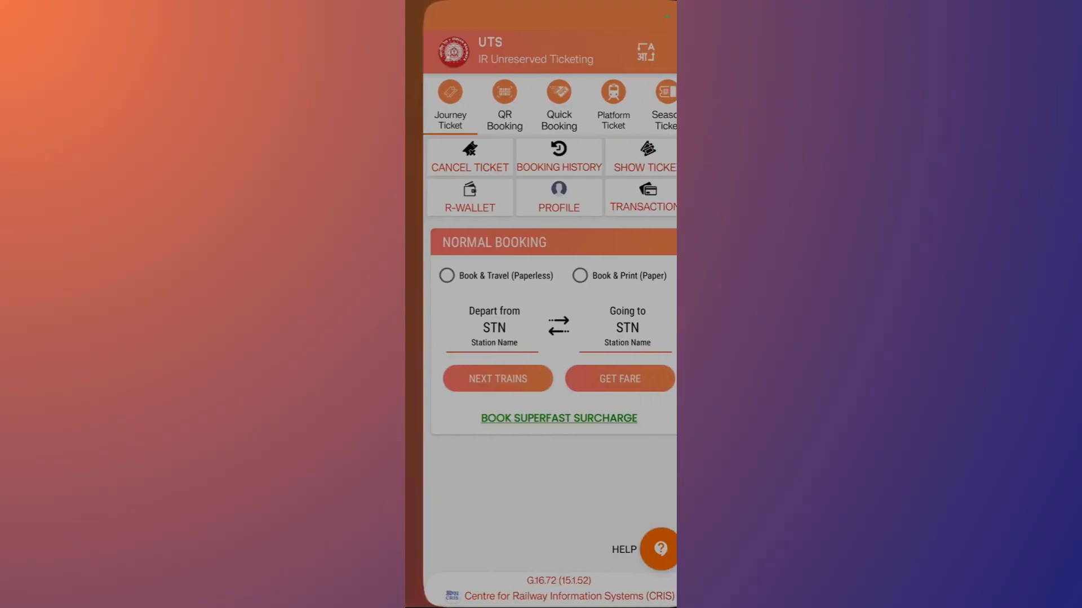